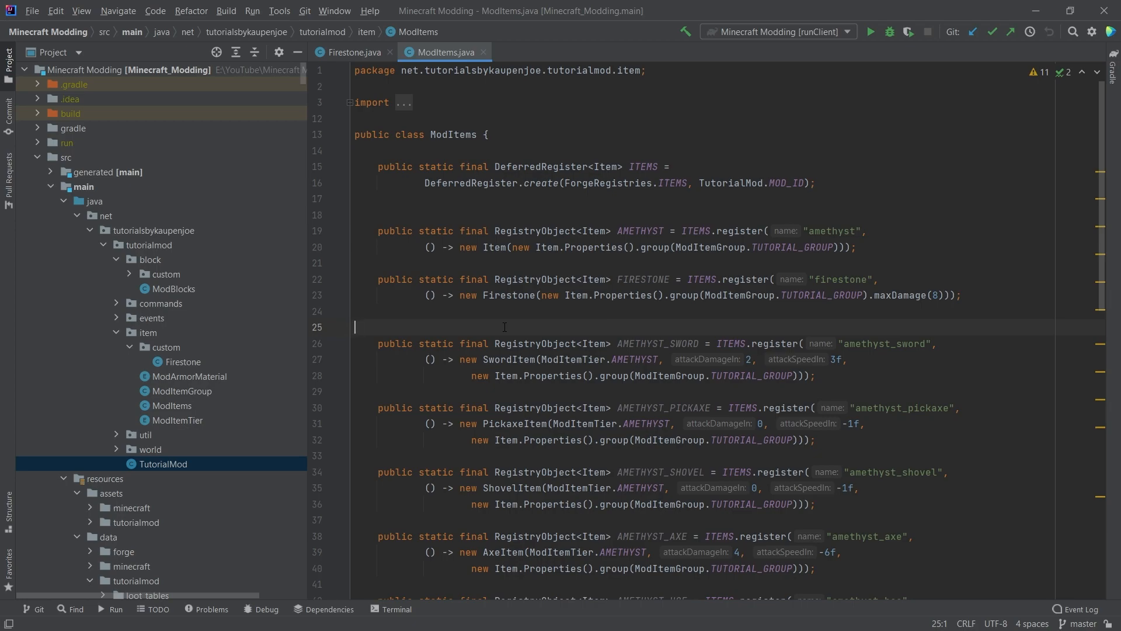
{"action": "mouse_move", "coordinate": [558, 330]}
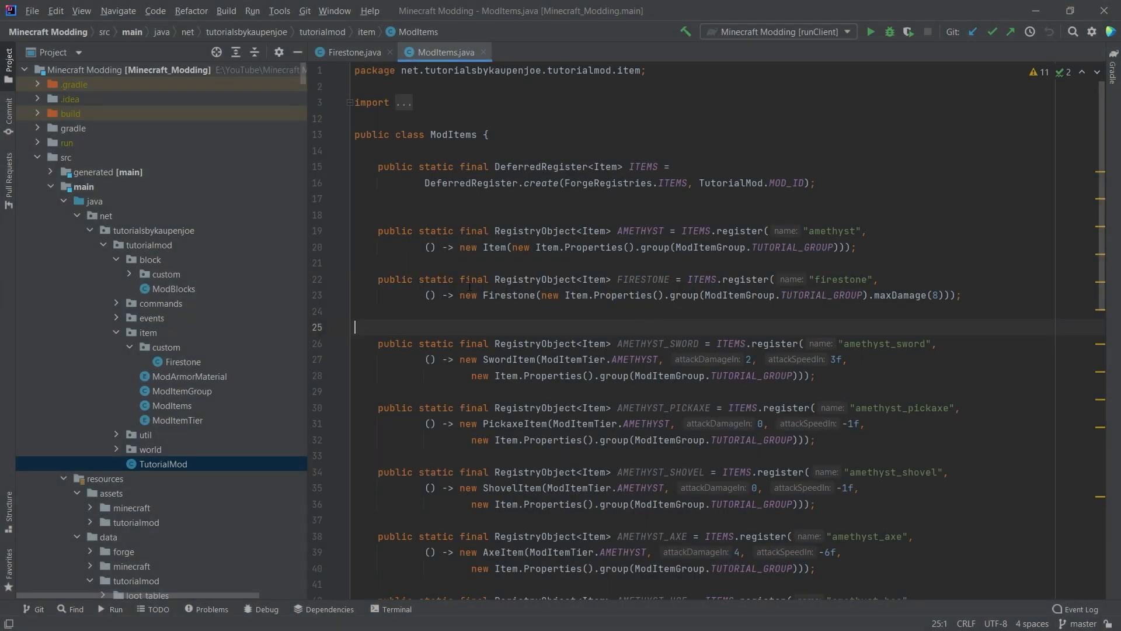
{"action": "mouse_move", "coordinate": [515, 322]}
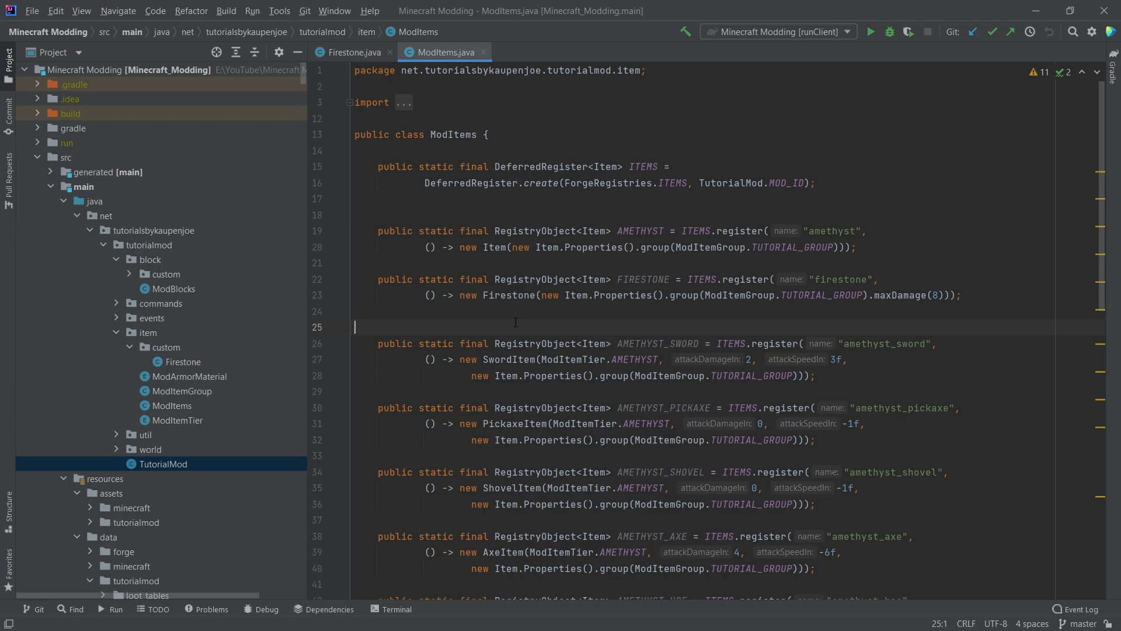
{"action": "mouse_move", "coordinate": [680, 352]}
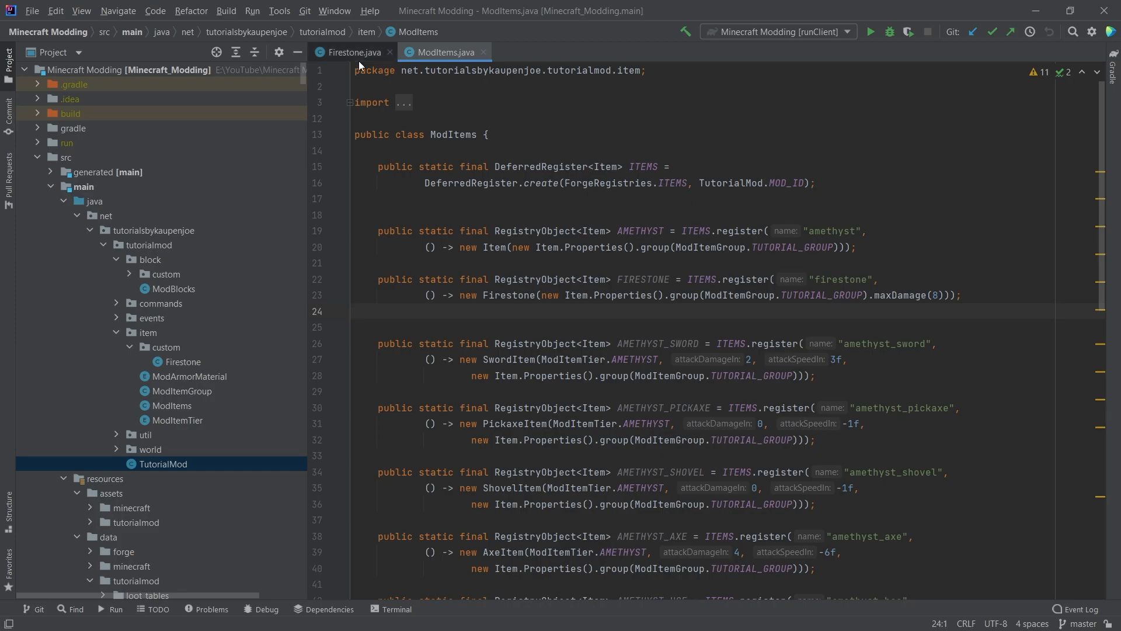
In Firestone.java, override hasContainerItem to return true and begin a getContainerItem override.
{"action": "left_click", "coordinate": [351, 51]}
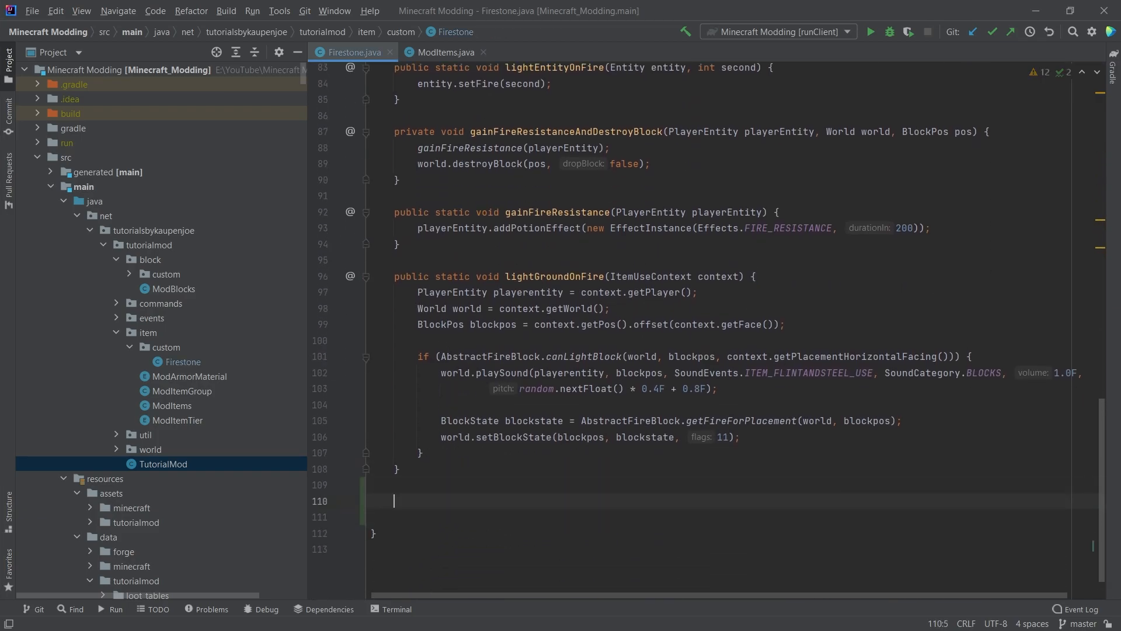
{"action": "type", "text": "hasContainerItem(ItemStack stack) {"}
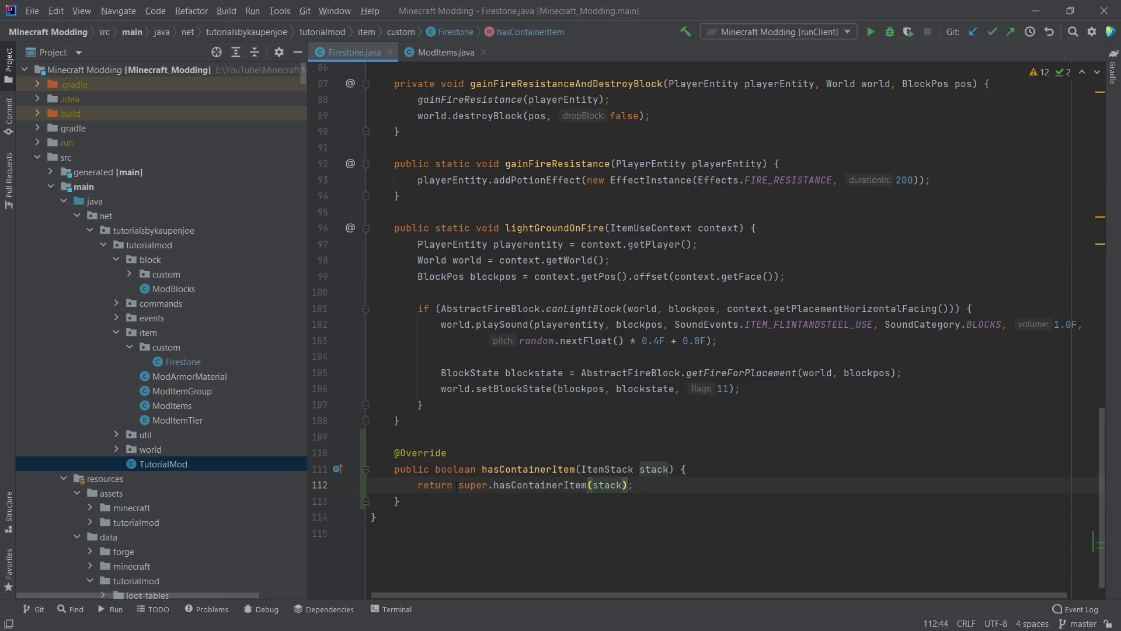
{"action": "type", "text": "true;"}
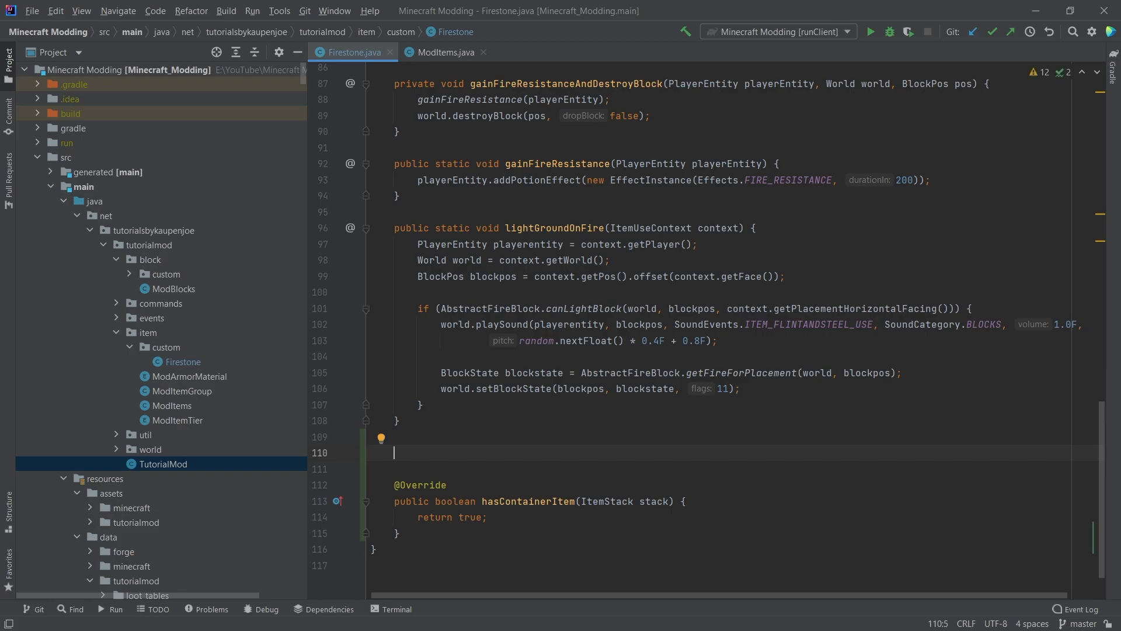
{"action": "type", "text": "getContainerItem(ItemStack itemStack) {"}
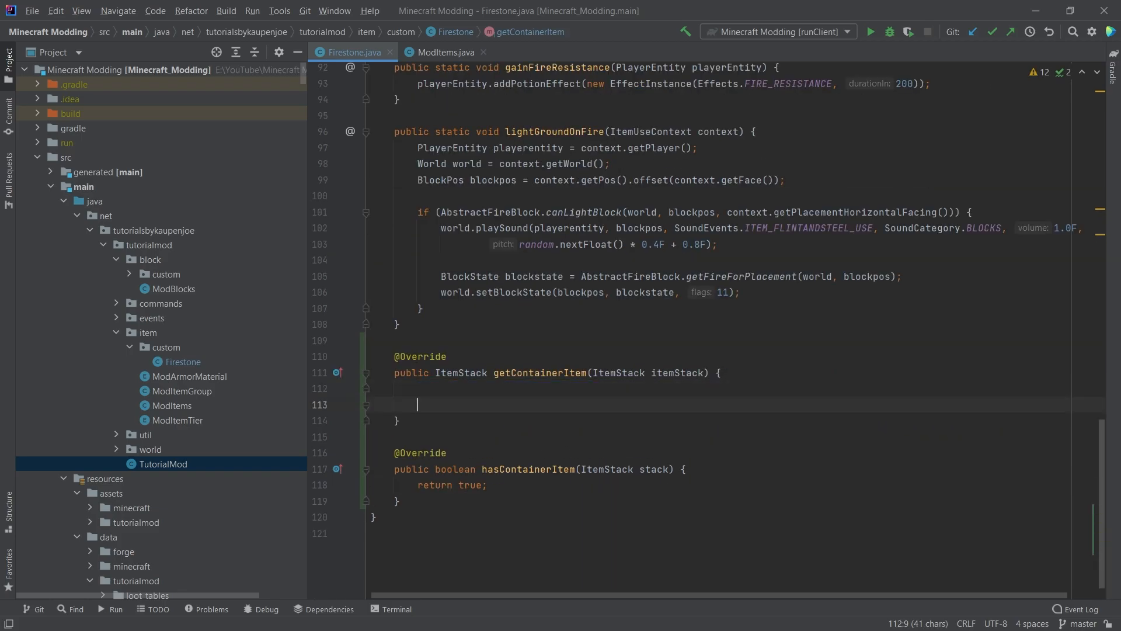
Copy itemStack into a container ItemStack and test container.attemptDamageItem(1, random, null).
{"action": "type", "text": "ItemStack"}
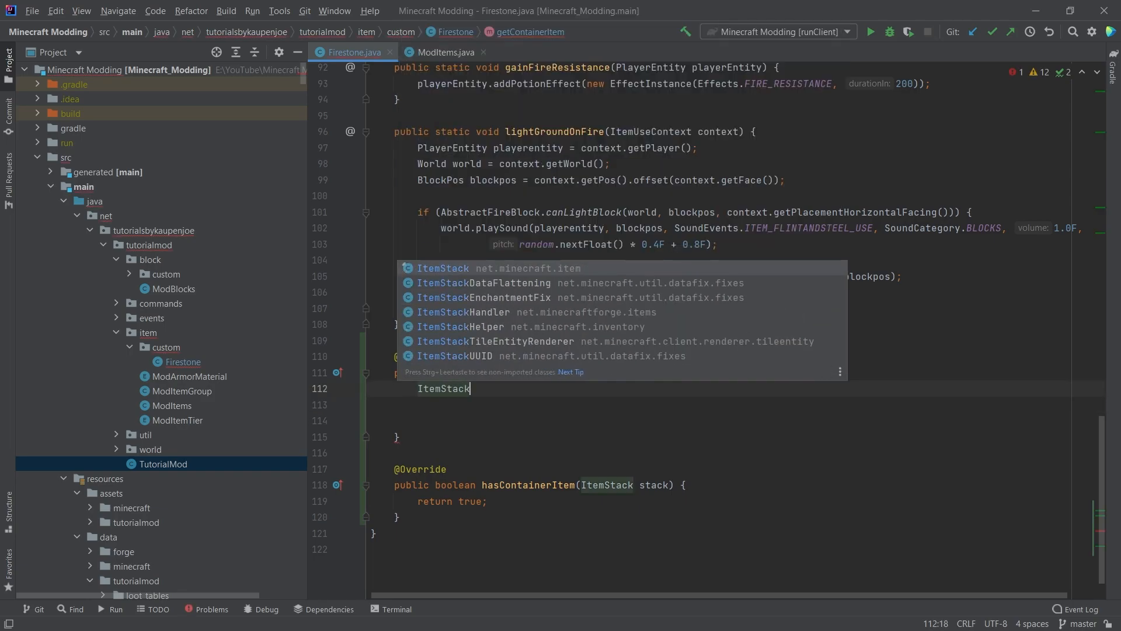
{"action": "type", "text": "container = itemStack"}
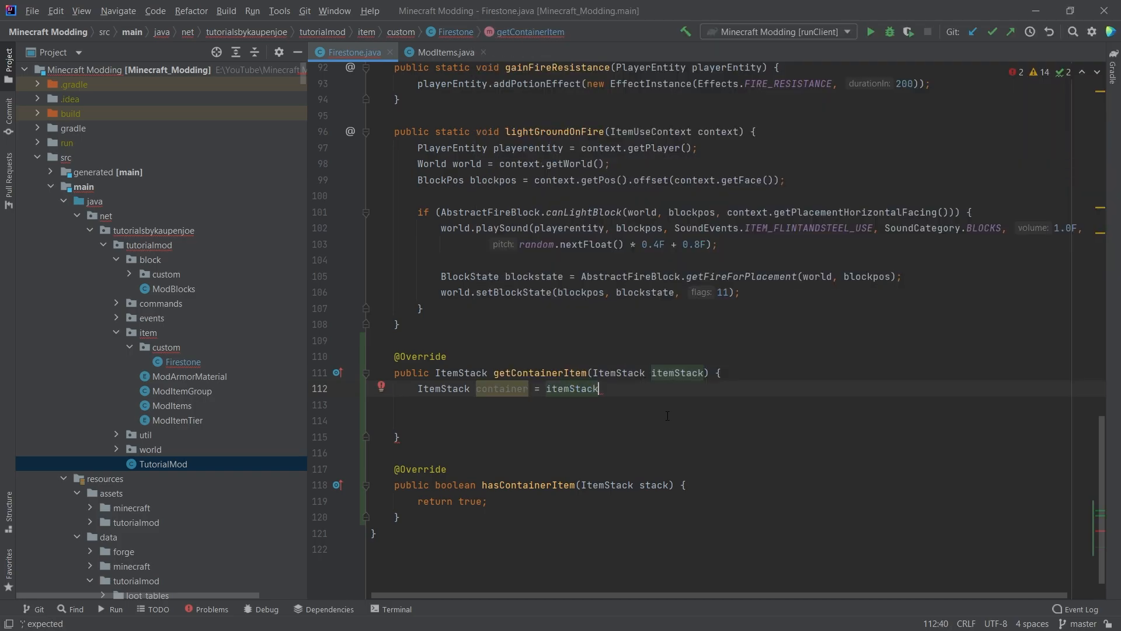
{"action": "type", "text": ".copy();"}
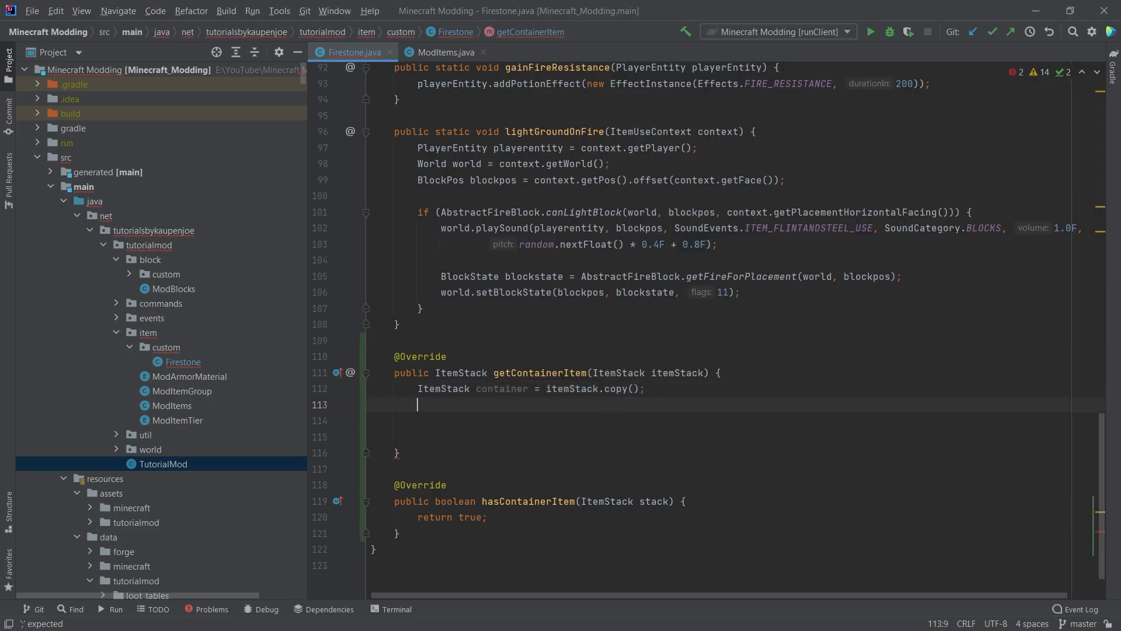
{"action": "type", "text": "if"}
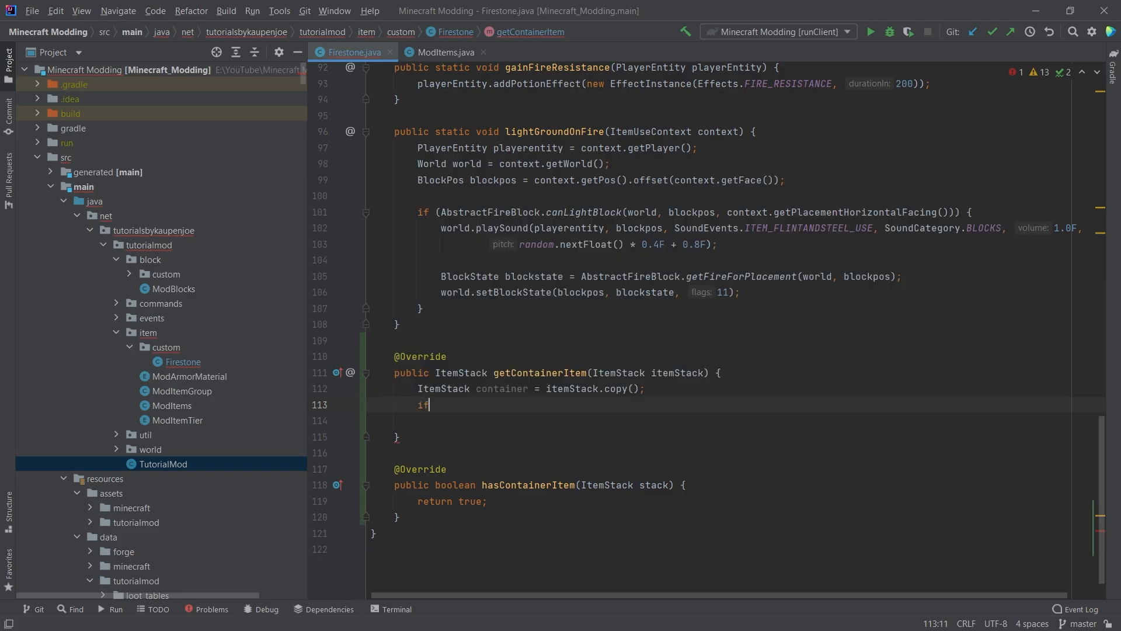
{"action": "type", "text": "(container.attemptDamageItem()"}
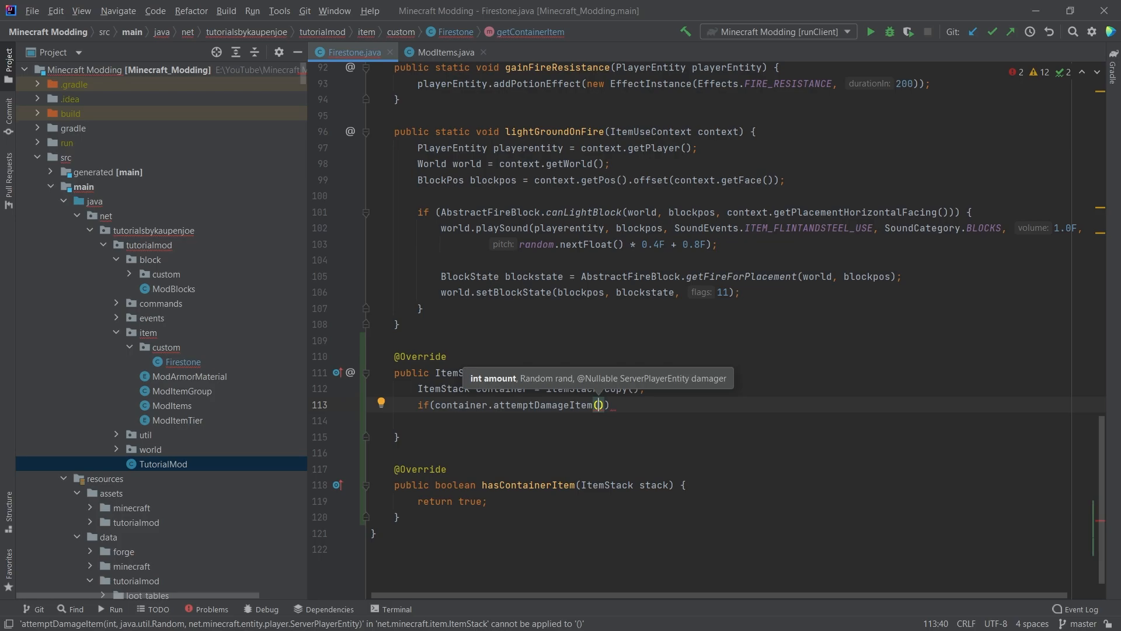
{"action": "type", "text": "1, random, null"}
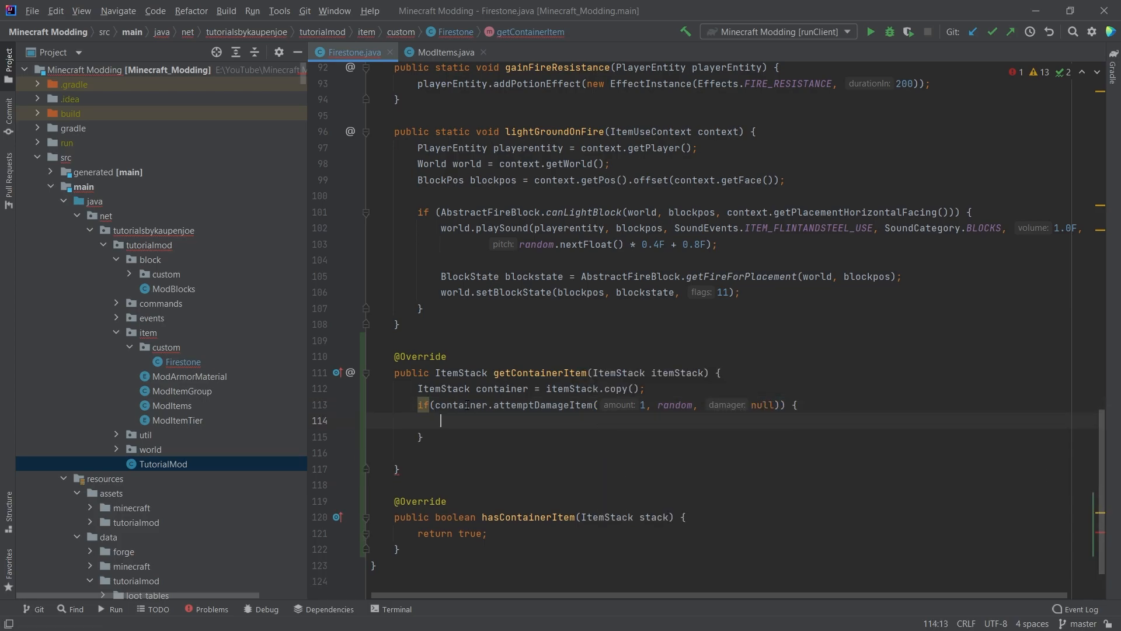
Return ItemStack.EMPTY when the damage breaks it, otherwise return the container copy.
{"action": "type", "text": "reu"}
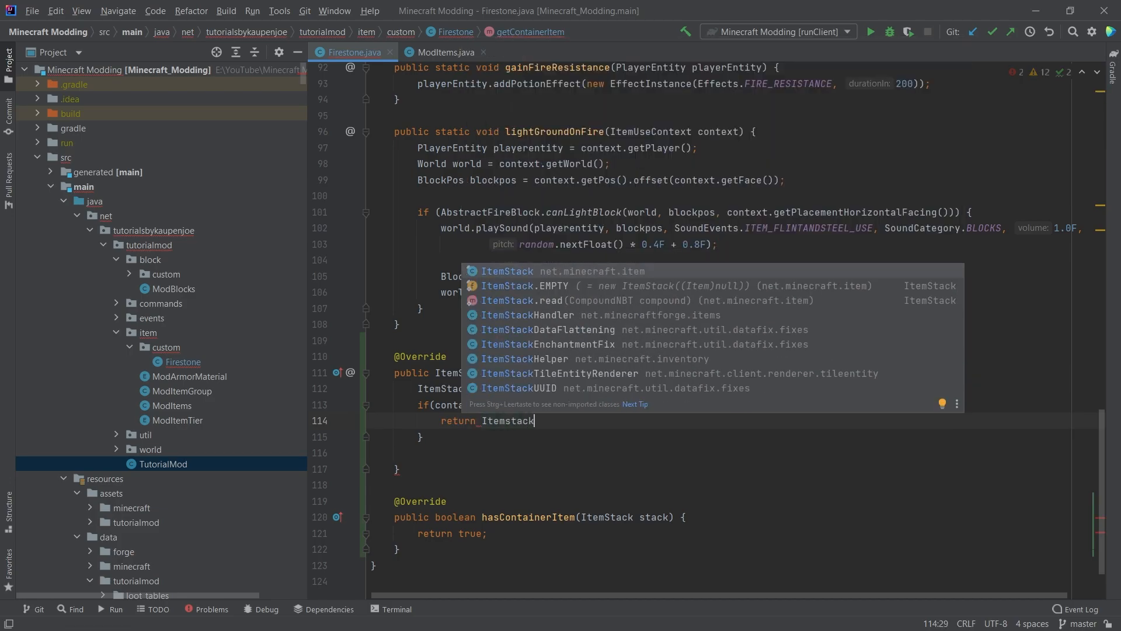
{"action": "type", "text": ".EMPTY;"}
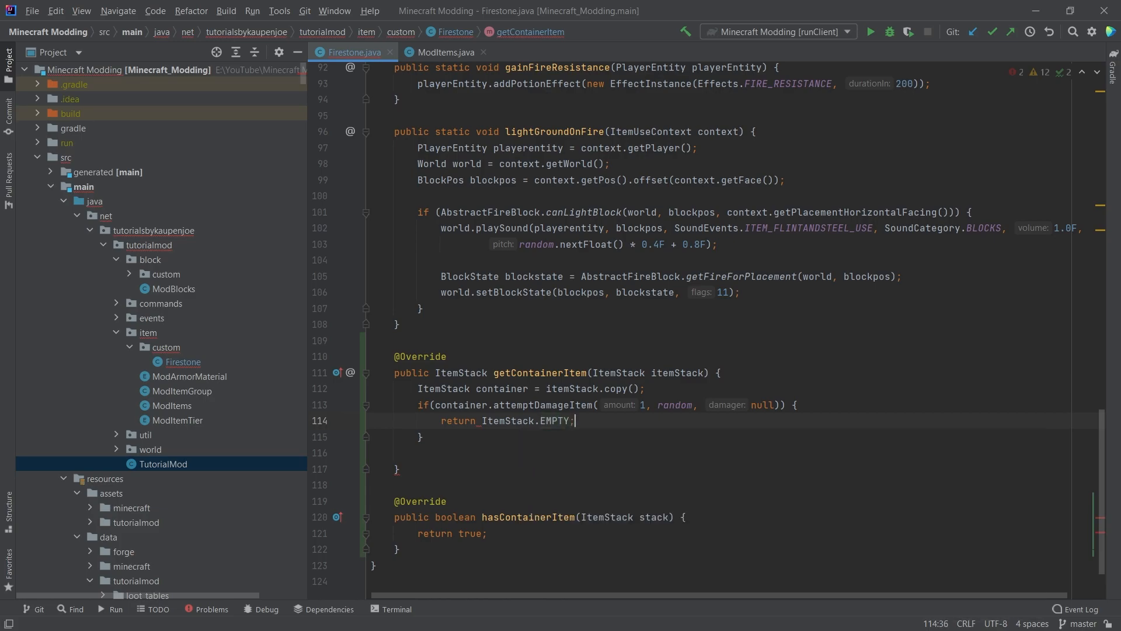
{"action": "type", "text": "ekse"}
{"action": "left_click", "coordinate": [731, 452]}
{"action": "type", "text": "return"}
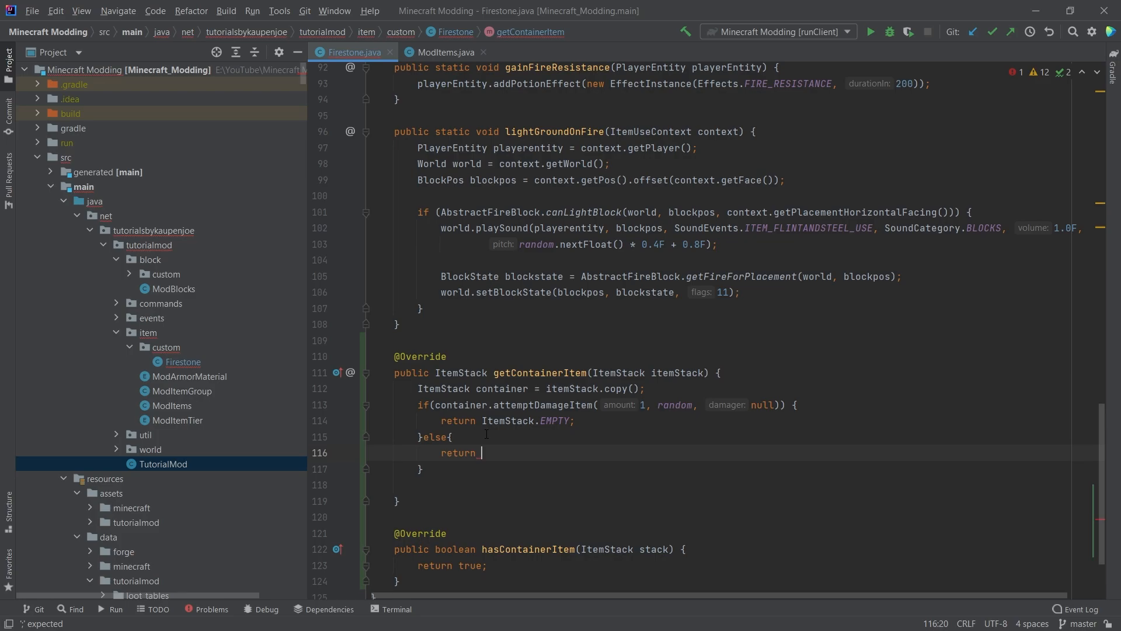
{"action": "type", "text": "container;"}
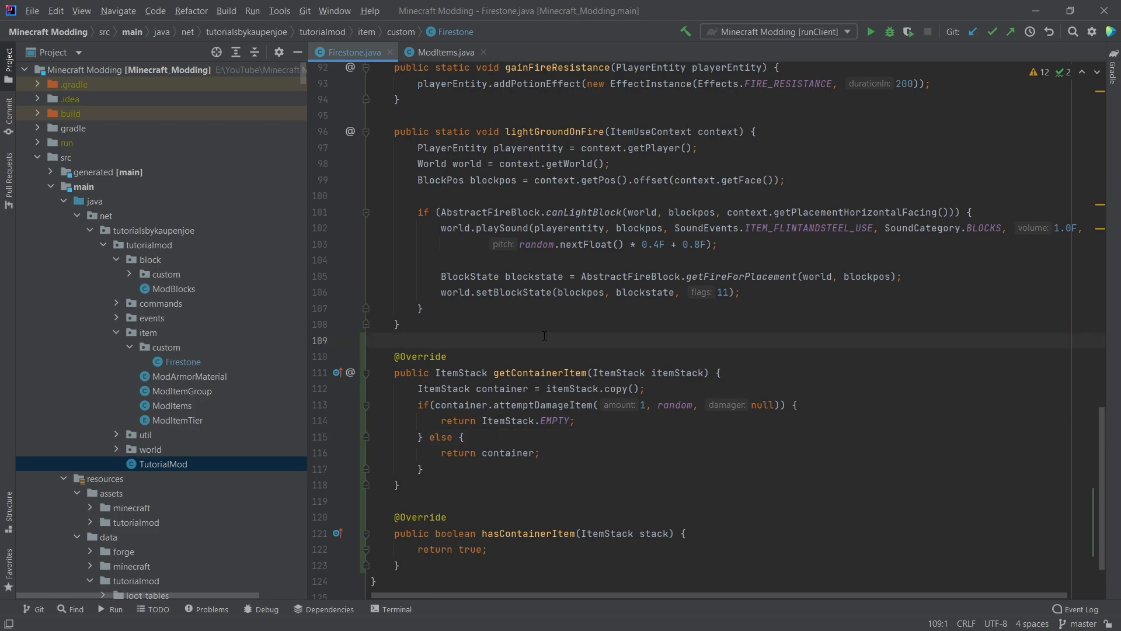
{"action": "scroll", "scroll_direction": "down", "scroll_amount": 3}
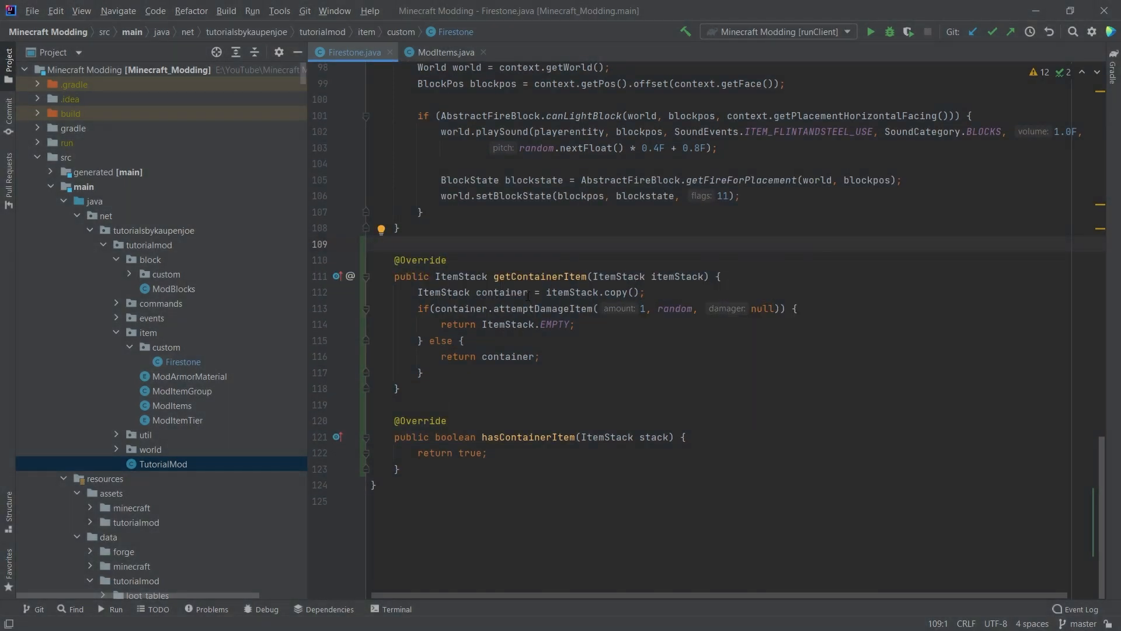
{"action": "left_click", "coordinate": [463, 244]}
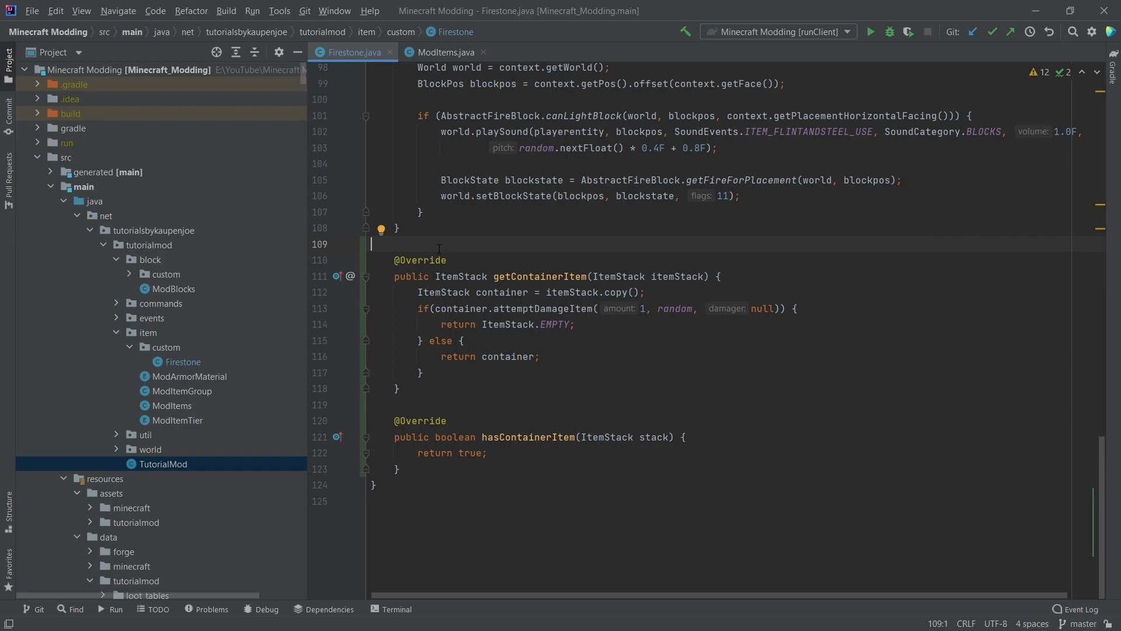
{"action": "mouse_move", "coordinate": [457, 242]}
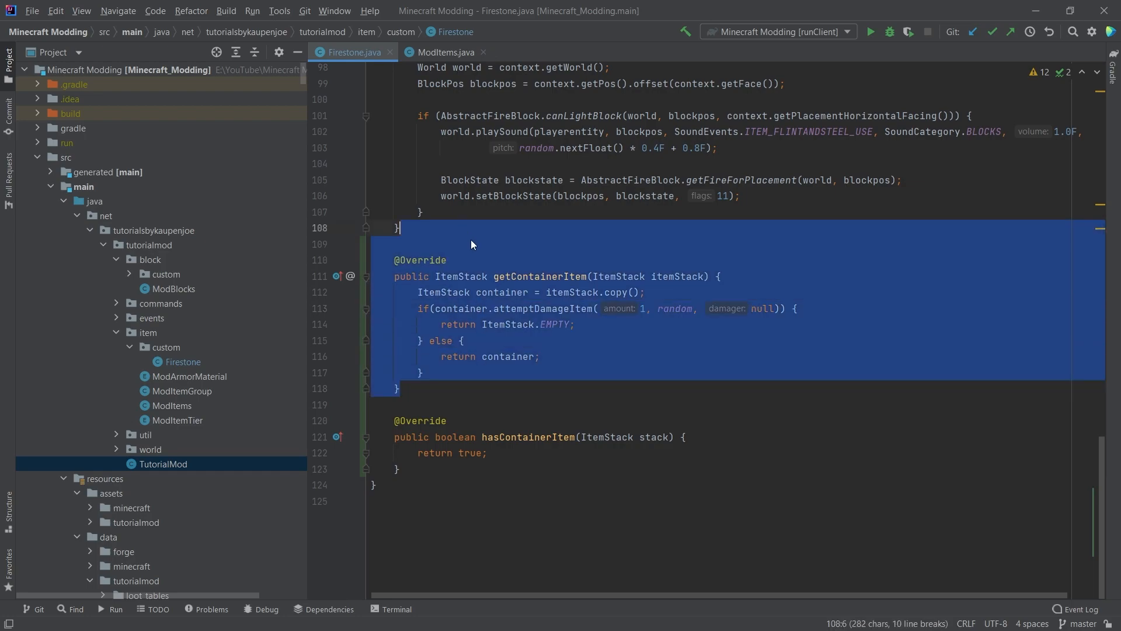
{"action": "left_click", "coordinate": [478, 244]}
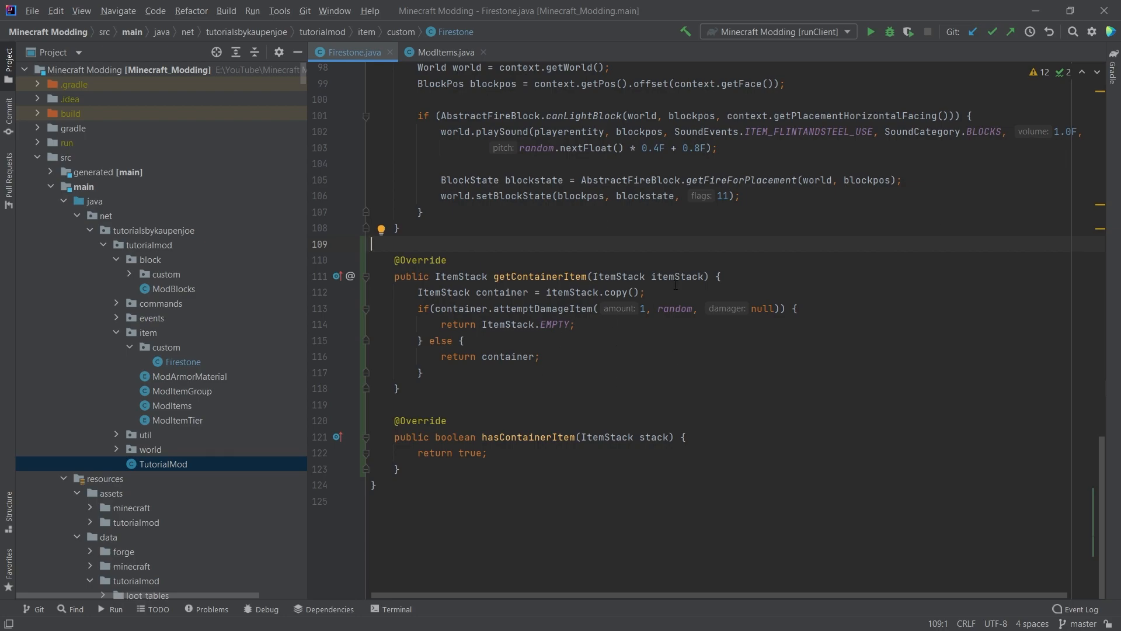
{"action": "triple_click", "coordinate": [531, 292]}
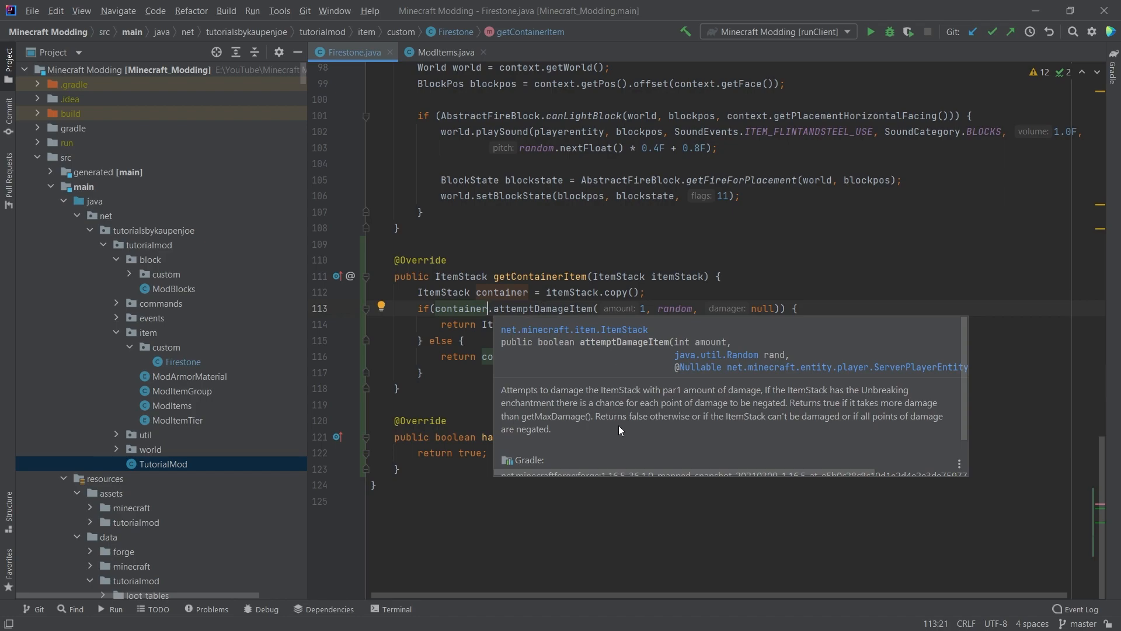
{"action": "mouse_move", "coordinate": [806, 421]}
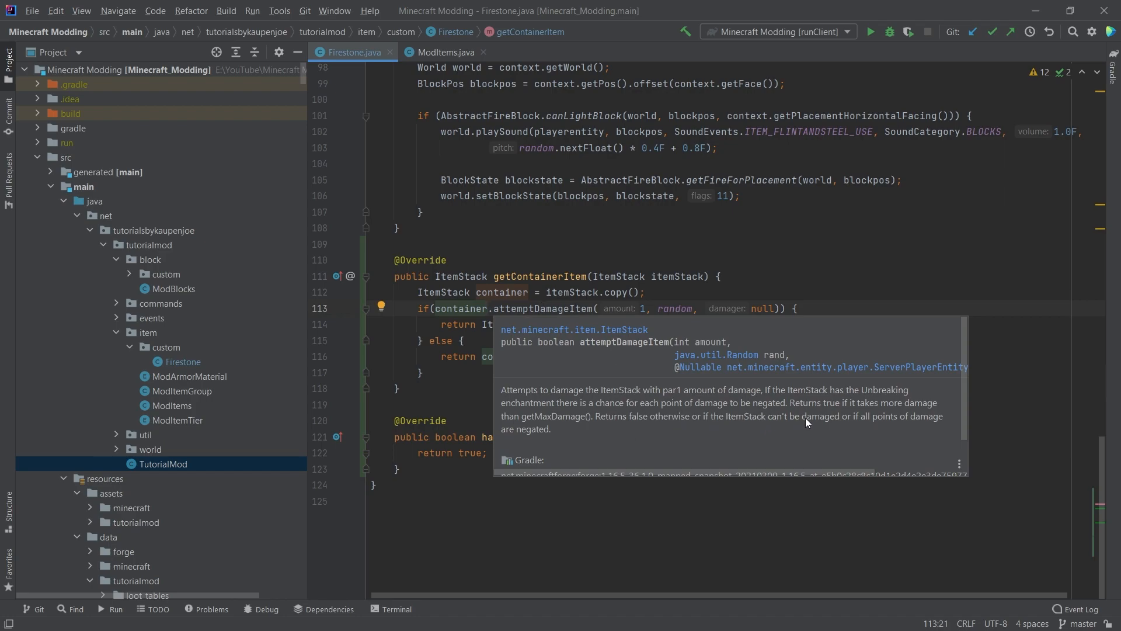
{"action": "mouse_move", "coordinate": [543, 414]}
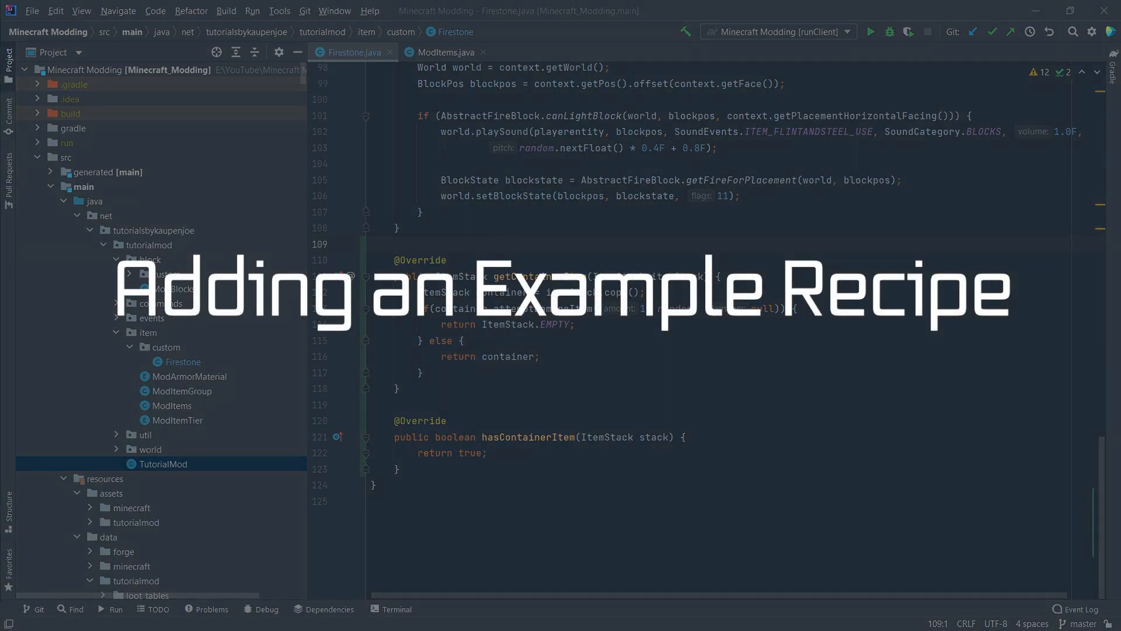
Copy an existing recipe as iron_ore_to_ingots_firestone.json in the tutorialmod recipes folder.
{"action": "scroll", "scroll_direction": "down", "scroll_amount": 3}
{"action": "type", "text": "iron_ore_to_ingots_firestone.json"}
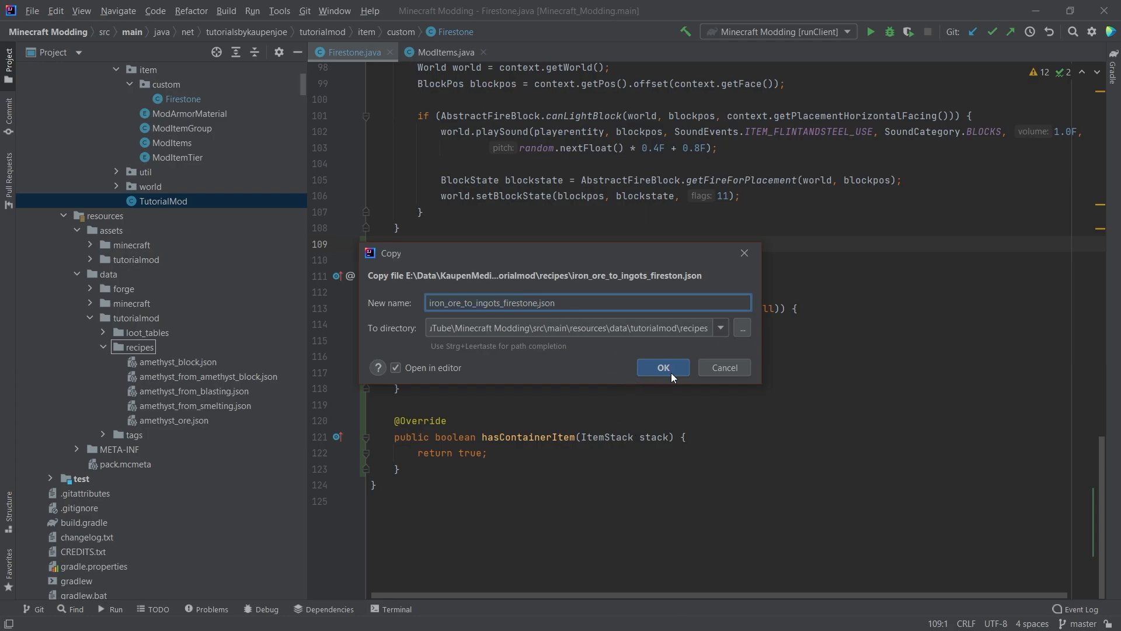
{"action": "left_click", "coordinate": [661, 367]}
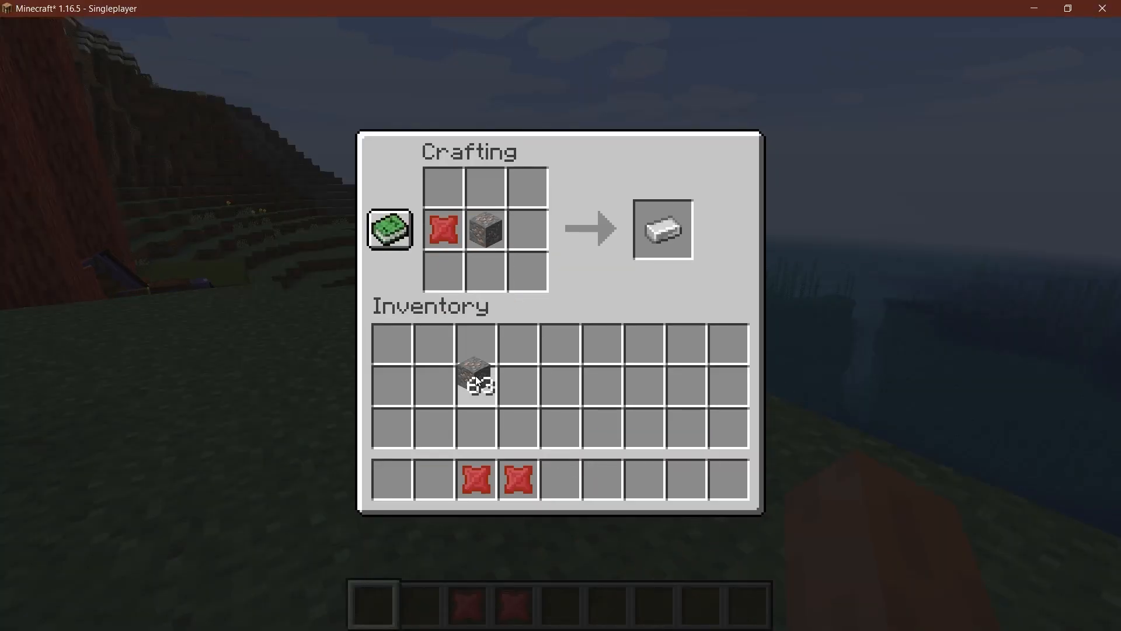
{"action": "mouse_move", "coordinate": [660, 240]}
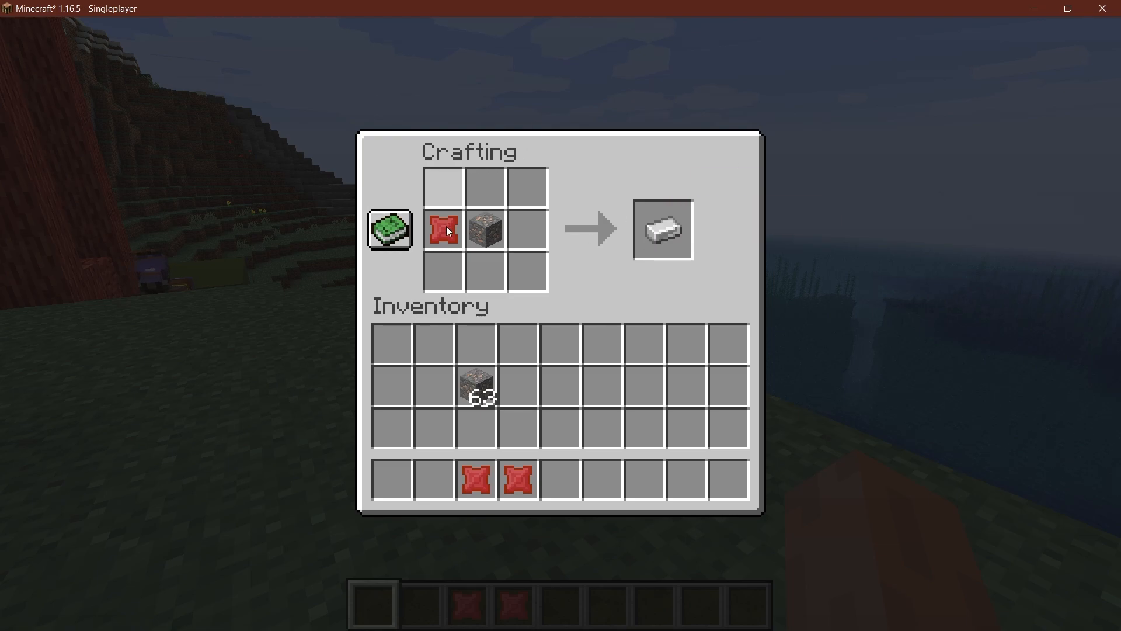
Craft iron ore with the Firestone into iron ingots, then close the crafting screen.
{"action": "left_click", "coordinate": [660, 229]}
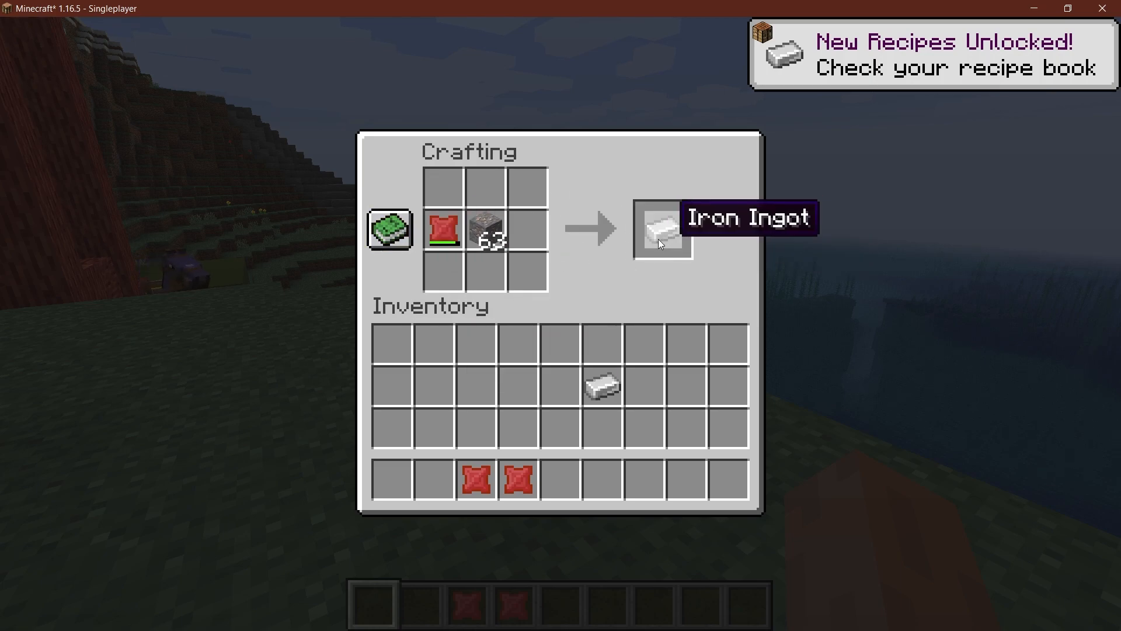
{"action": "left_click", "coordinate": [661, 229]}
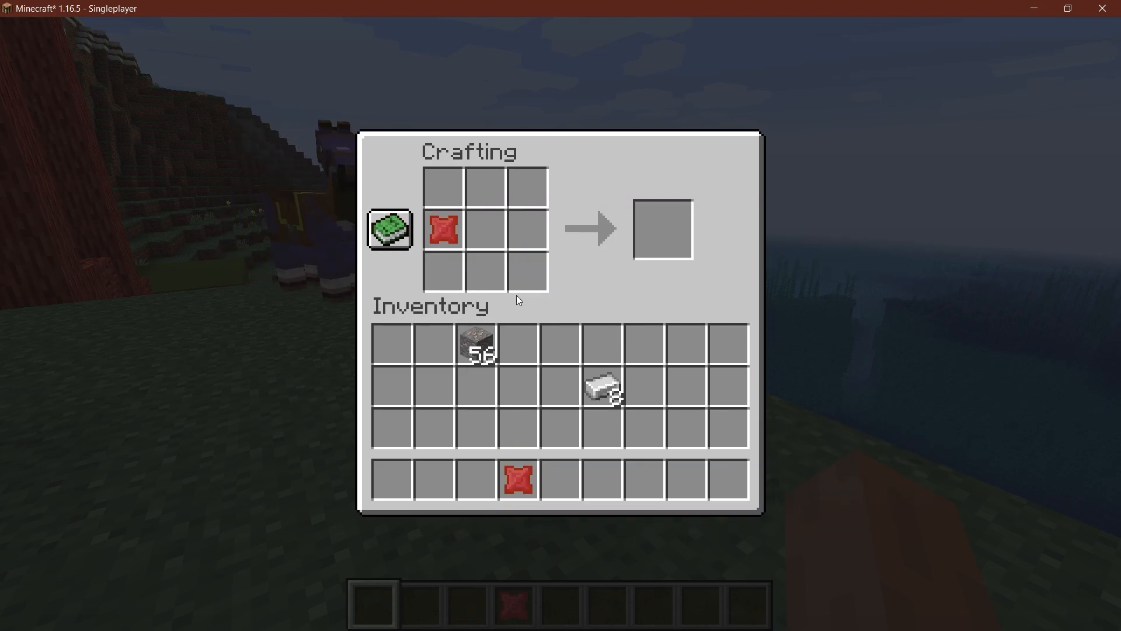
{"action": "mouse_move", "coordinate": [476, 347]}
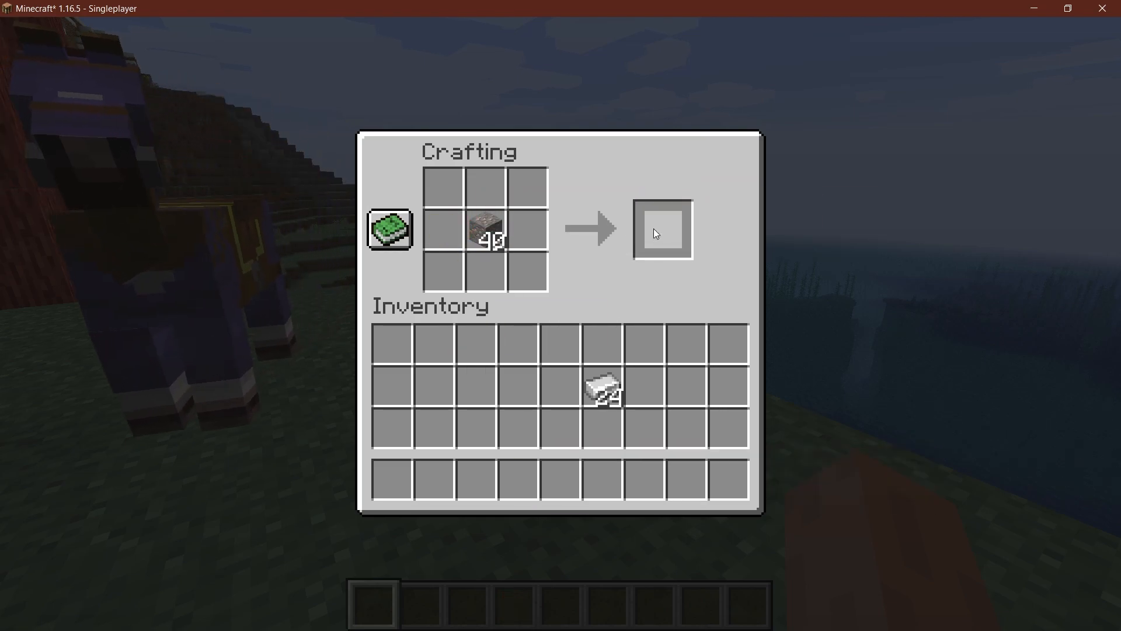
{"action": "key", "text": "Escape"}
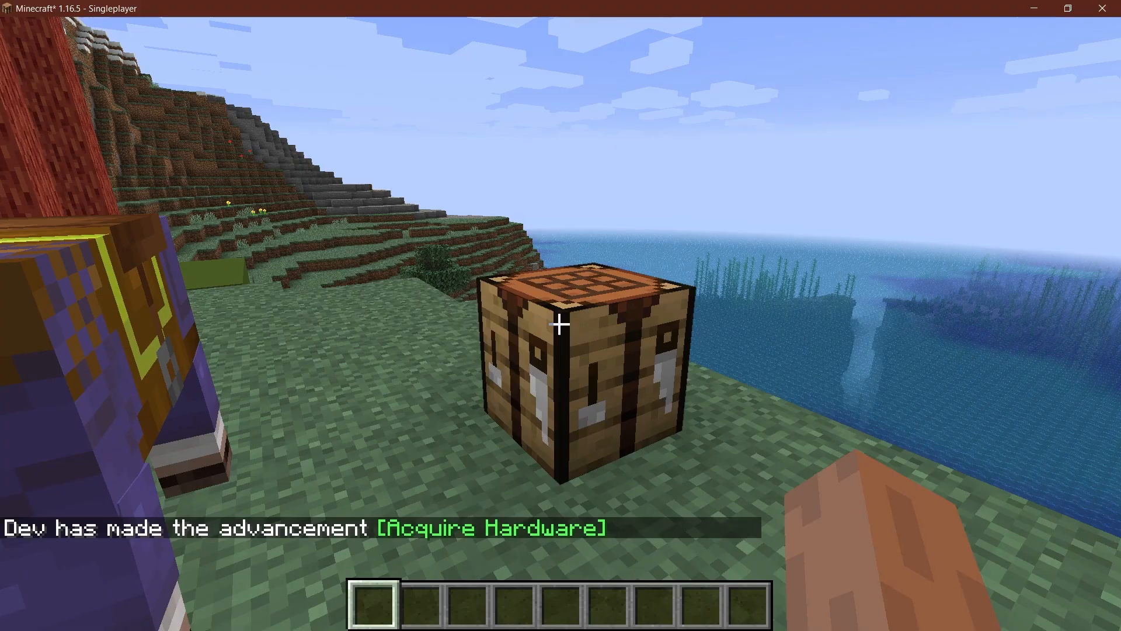